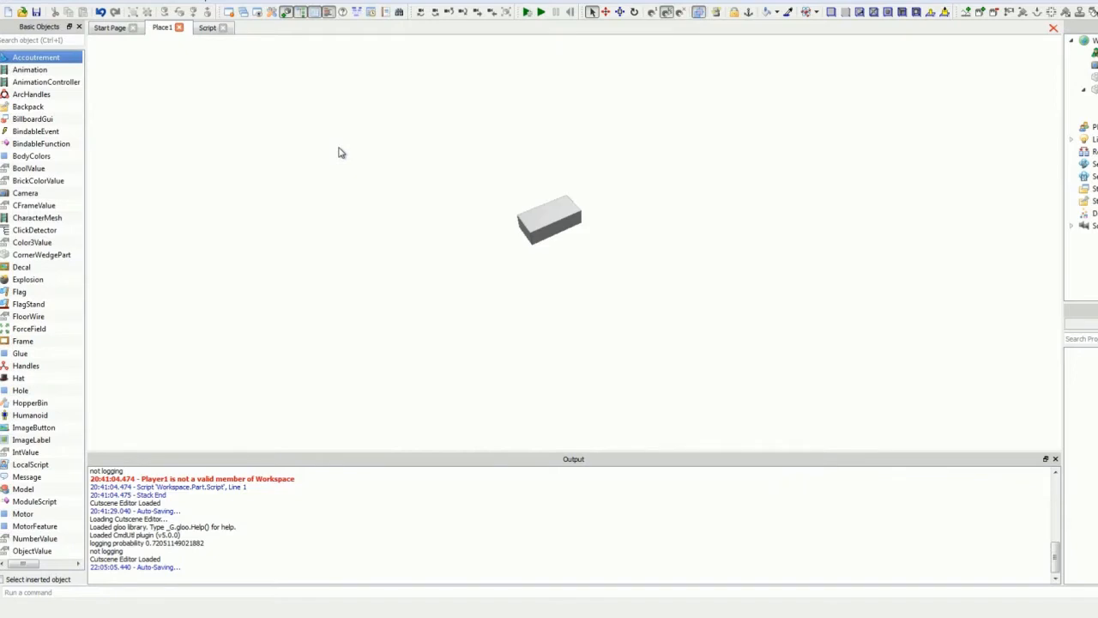
Step: Review the script's Target = Workspace.Player1.Torso line and the RocketPropulsion fire() line
{"action": "left_click", "coordinate": [549, 219]}
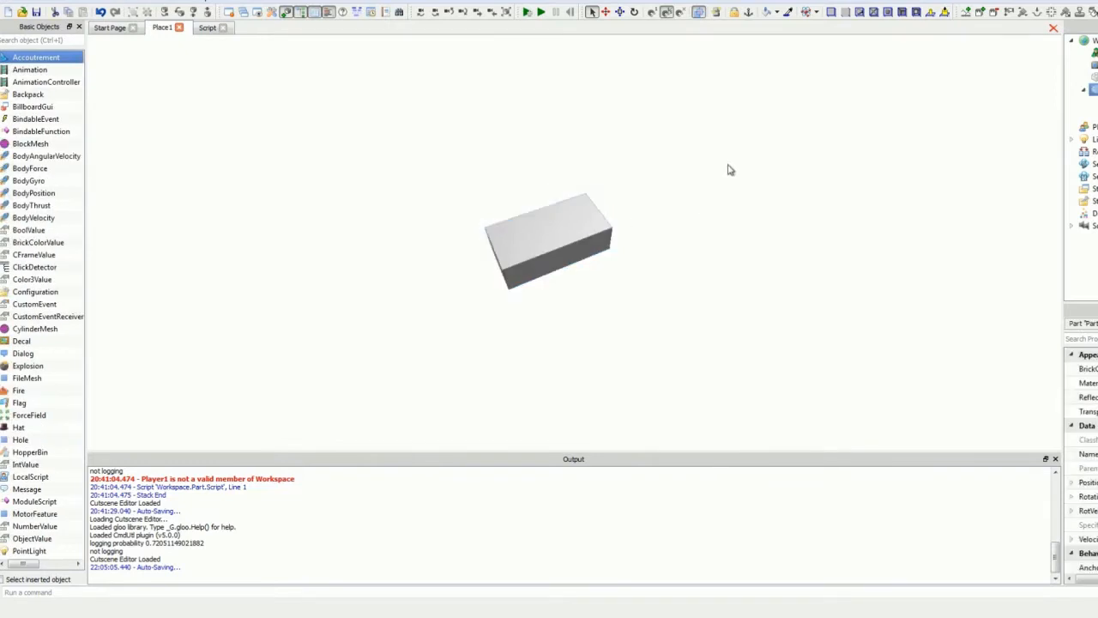
{"action": "left_click", "coordinate": [532, 214]}
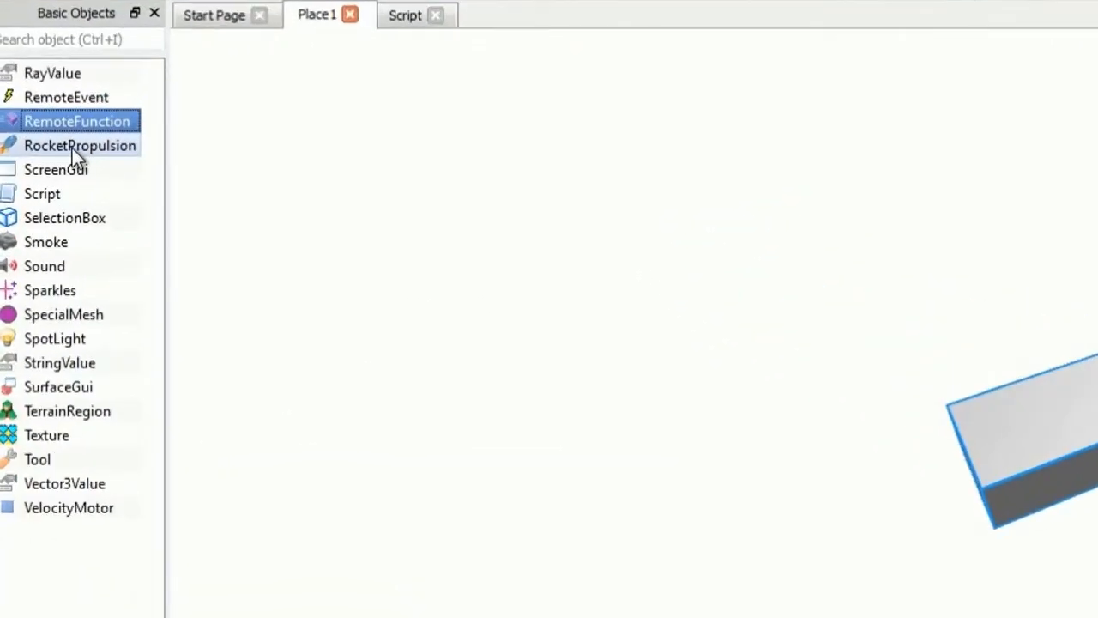
{"action": "left_click", "coordinate": [79, 144]}
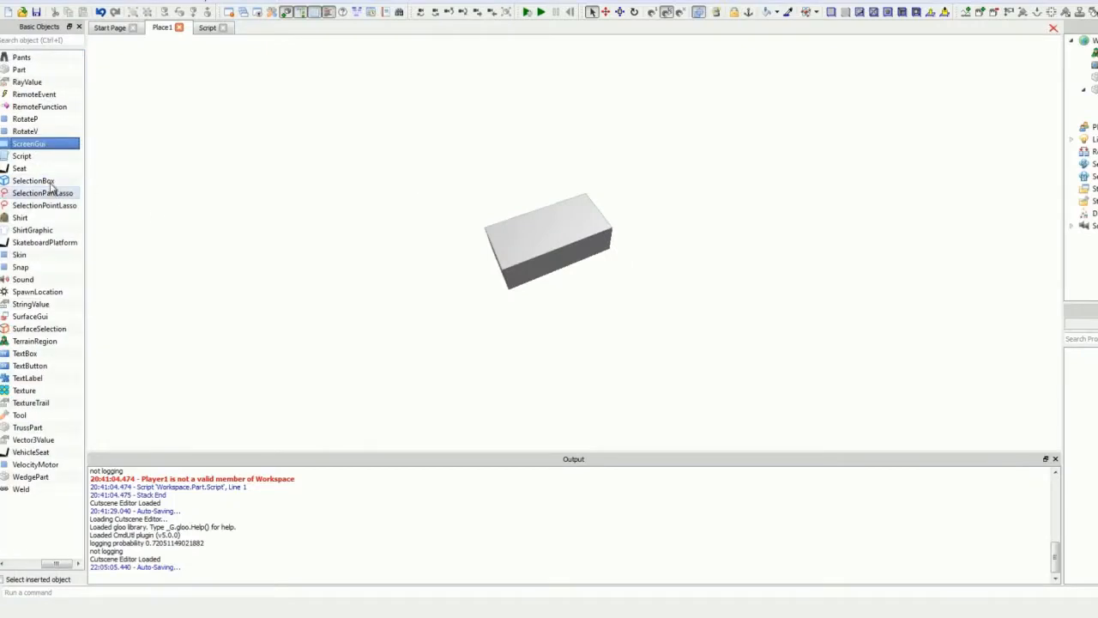
{"action": "left_click", "coordinate": [21, 156]}
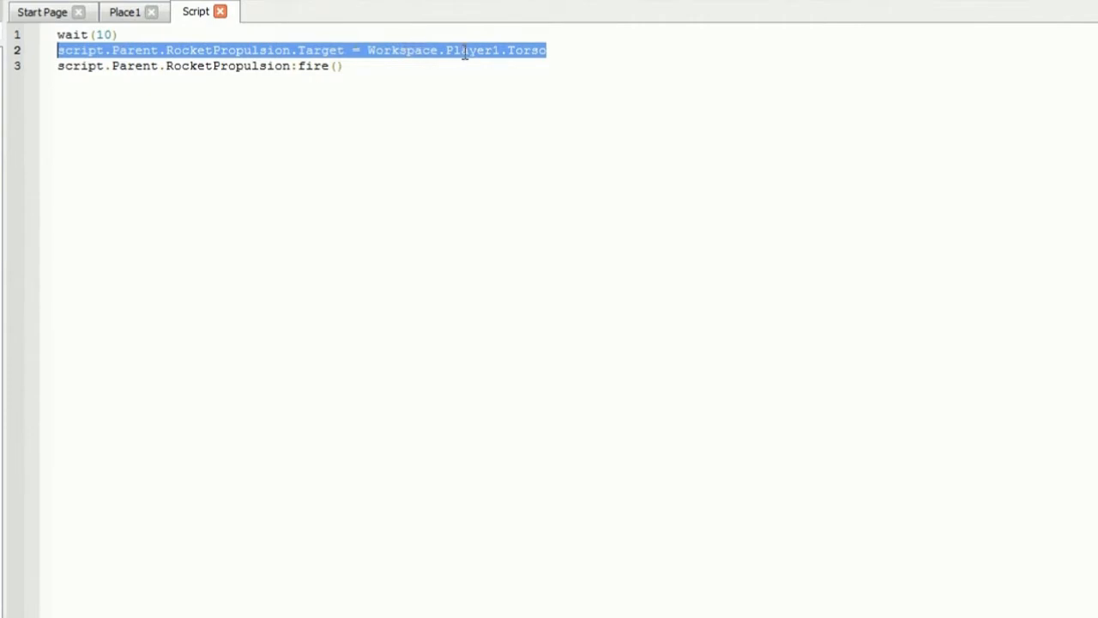
{"action": "left_click", "coordinate": [388, 65]}
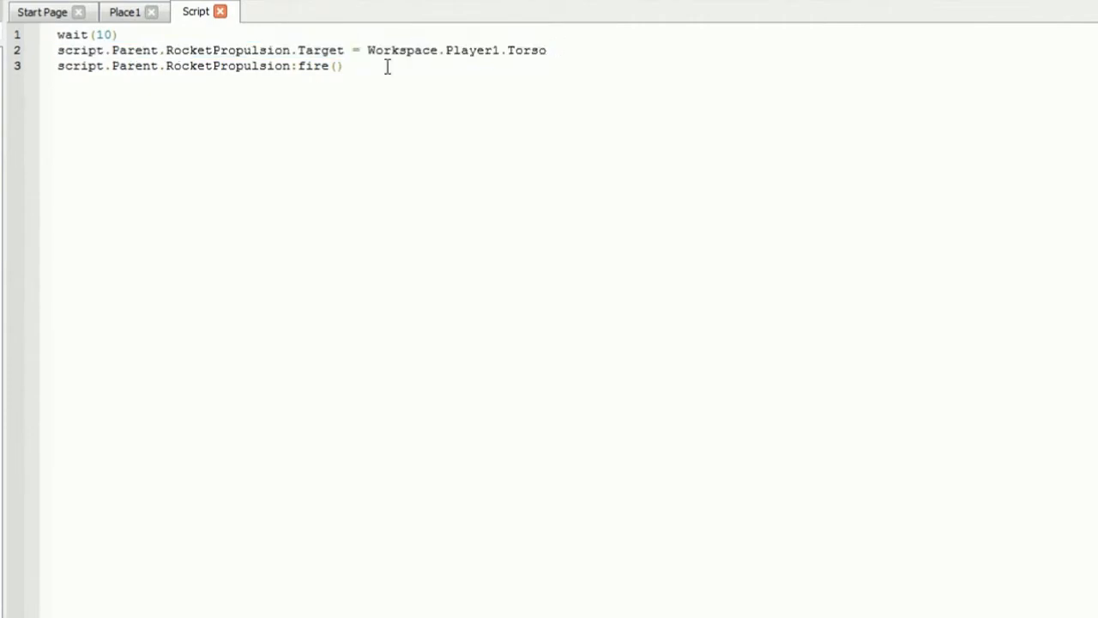
{"action": "triple_click", "coordinate": [199, 65]}
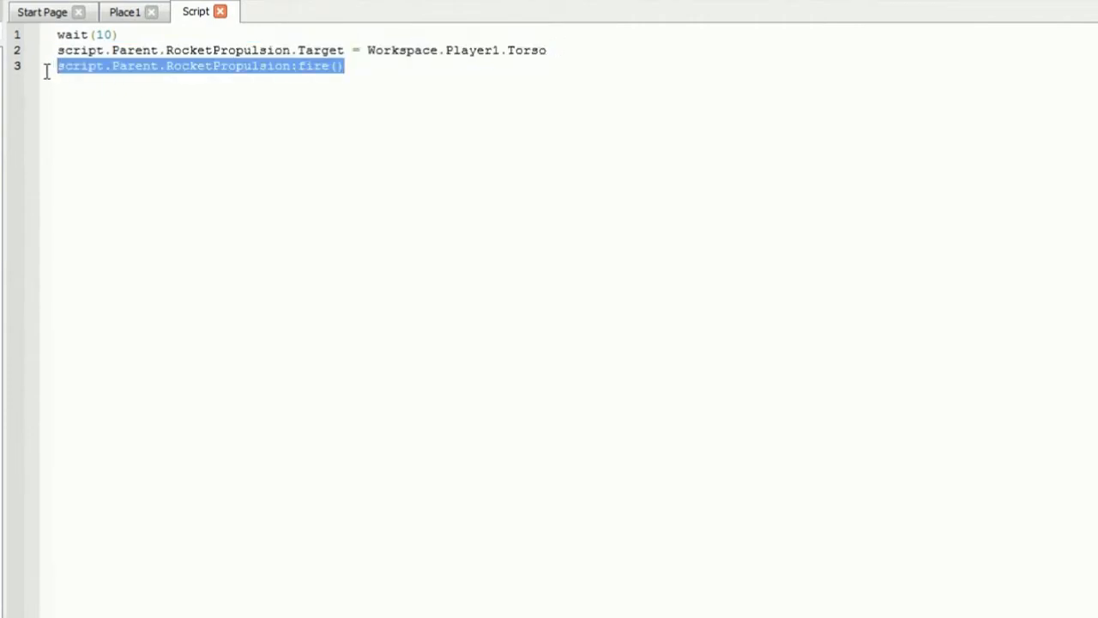
{"action": "mouse_move", "coordinate": [430, 196]}
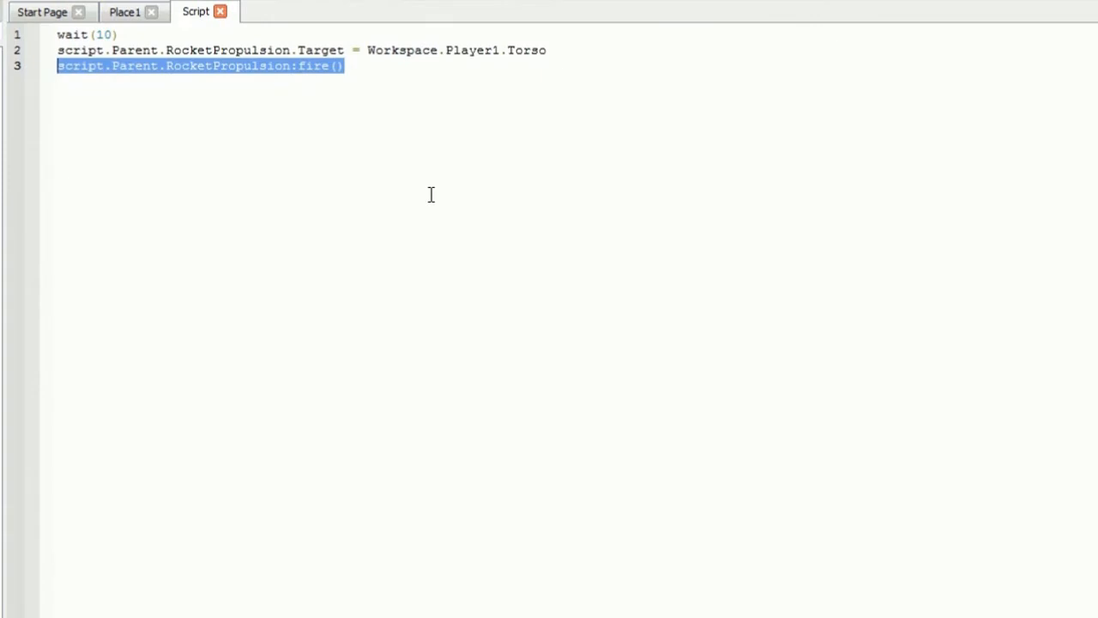